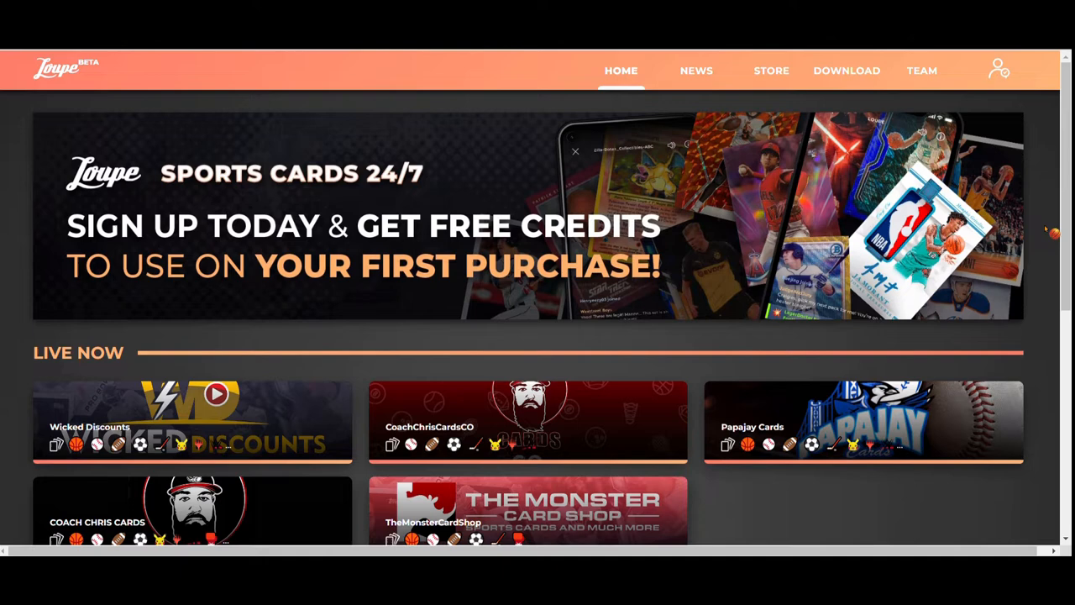
- Scroll the home page and load more upcoming shops before opening Wicked Discounts
scroll("down", 3)
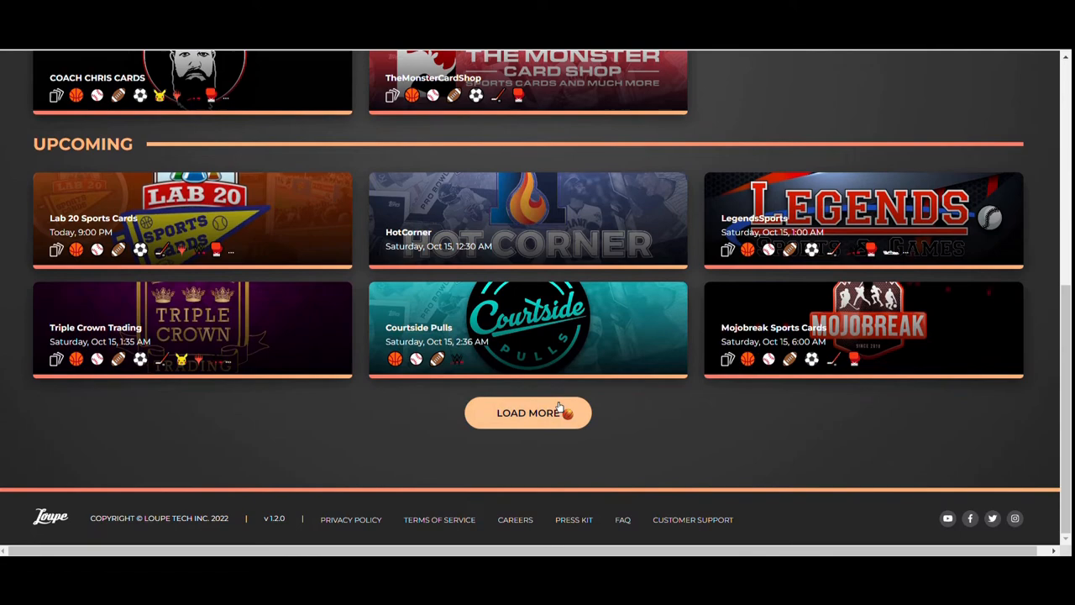
left_click(527, 412)
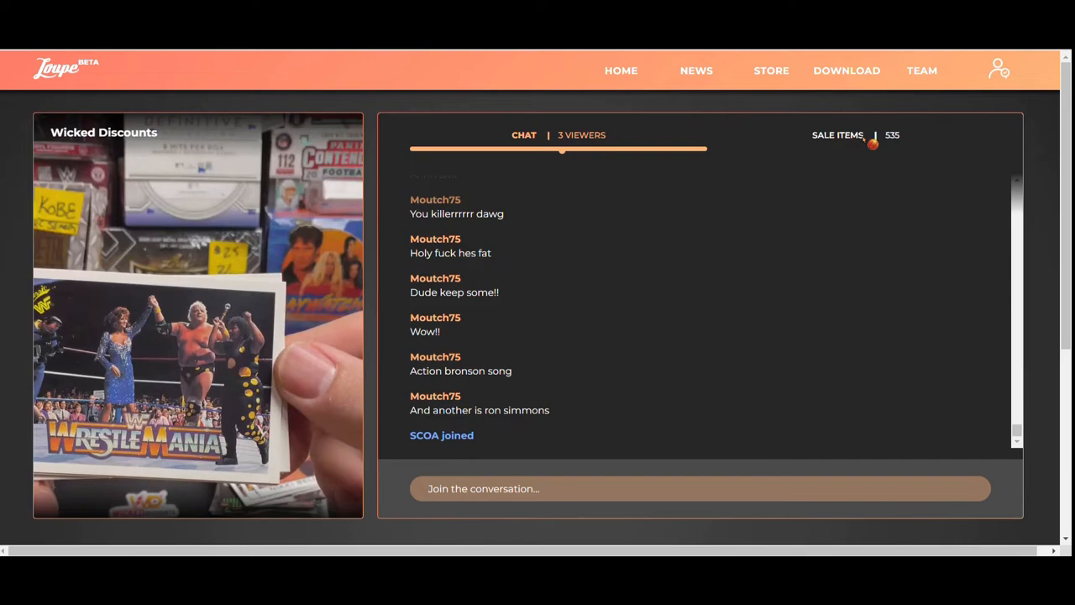
- Show Wicked Discounts' sale items and browse the listings, including Burning Shadows booster packs
left_click(837, 135)
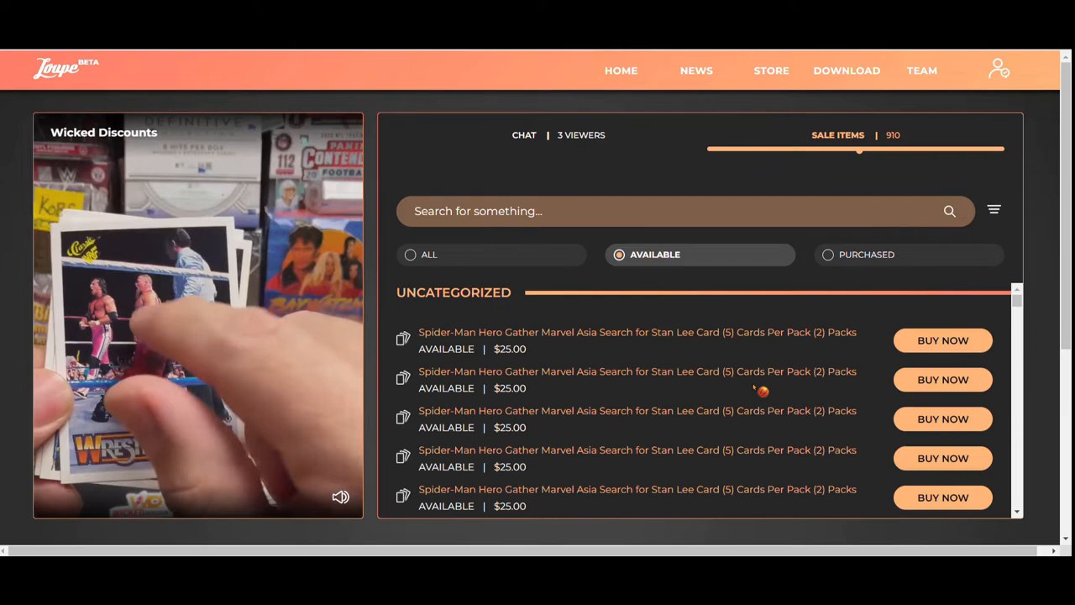
scroll("down", 3)
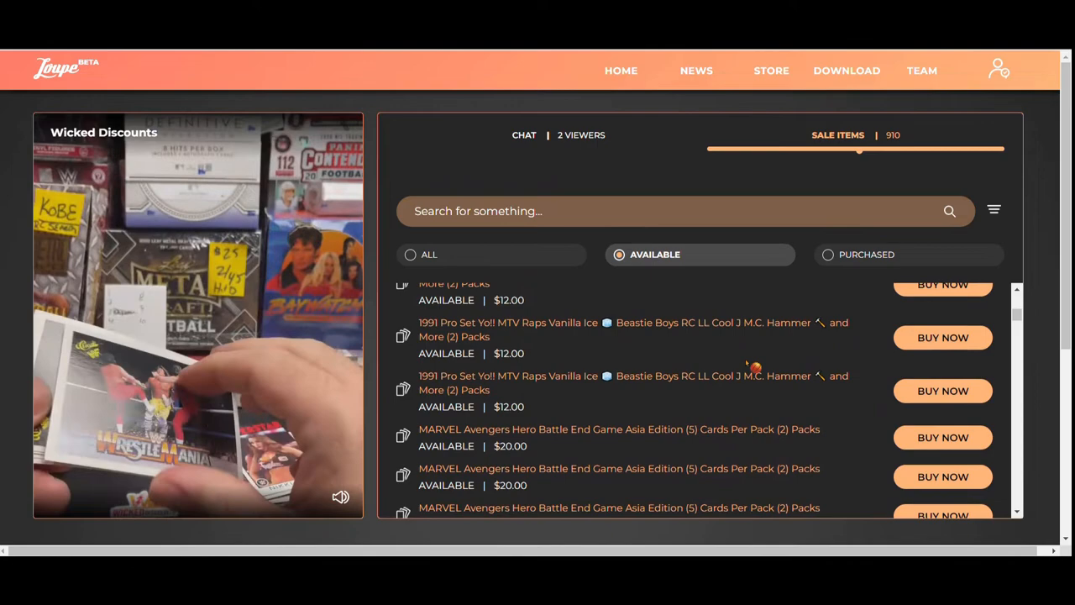
scroll("down", 3)
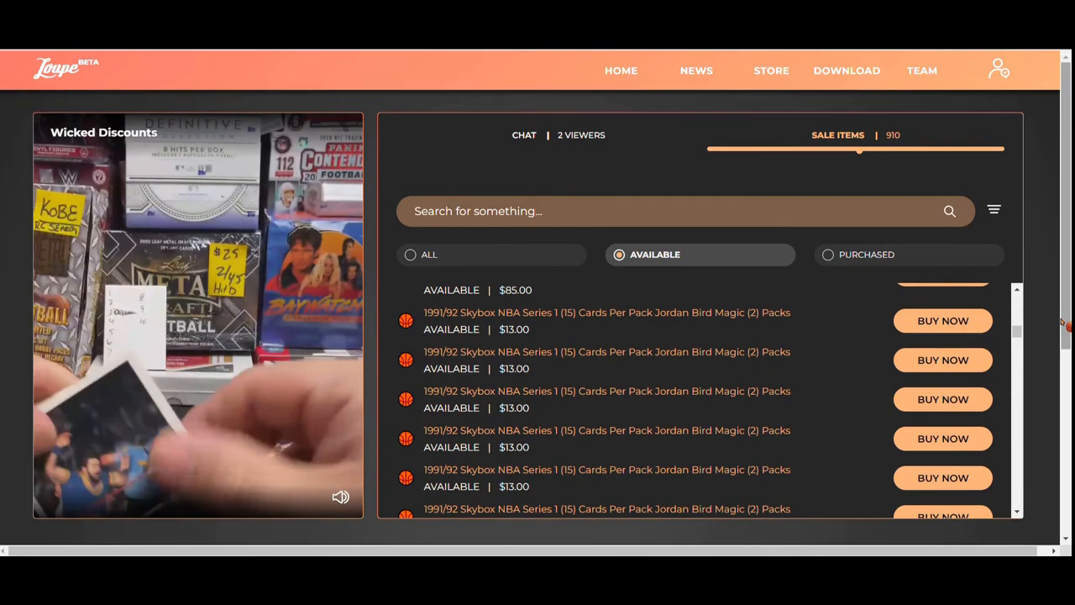
scroll("down", 3)
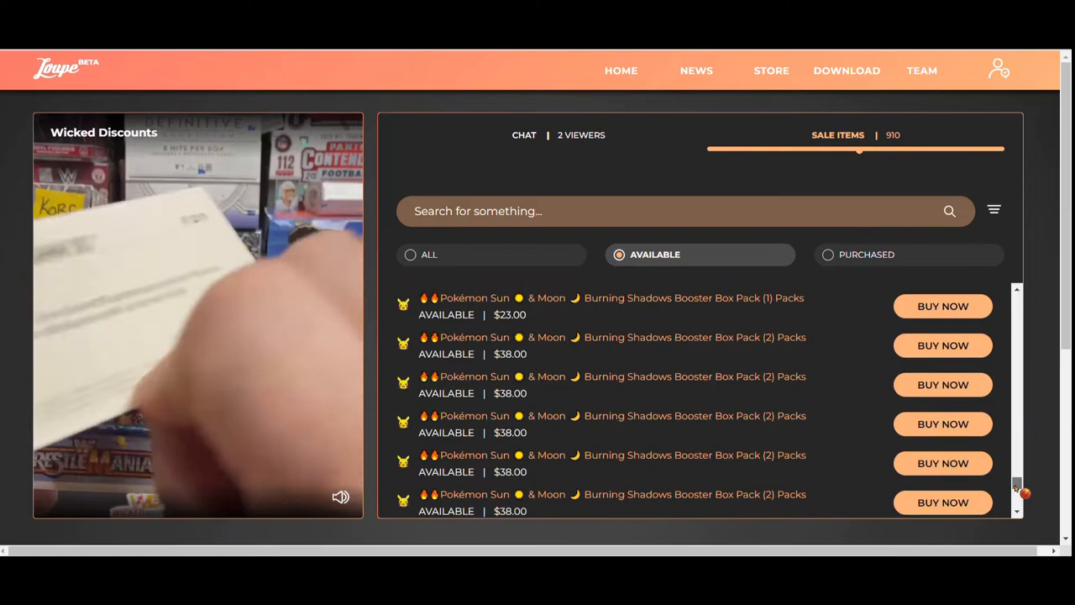
scroll("down", 3)
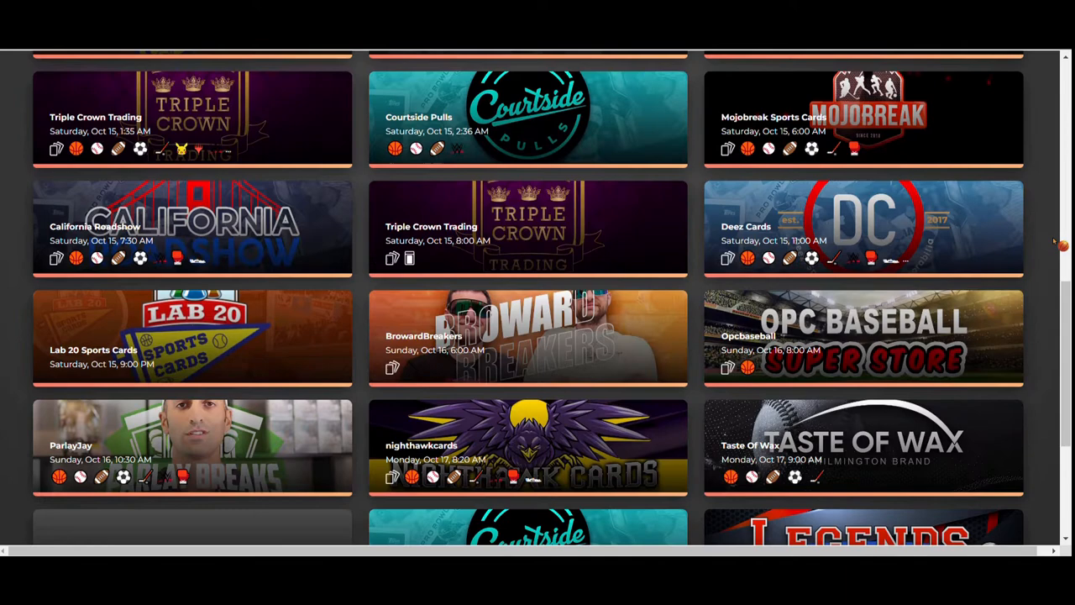
scroll("down", 3)
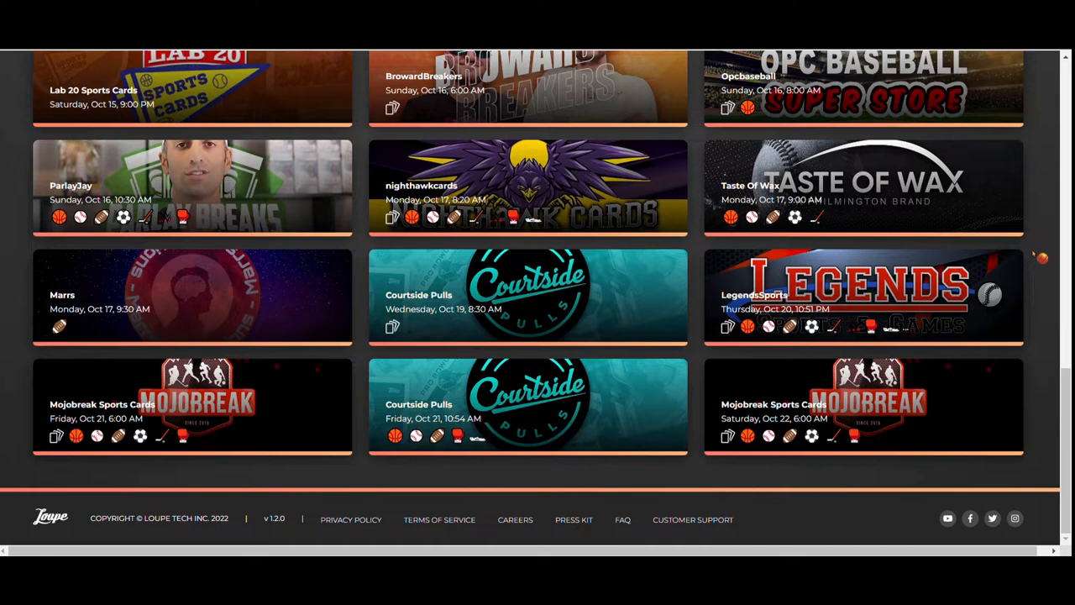
scroll("up", 3)
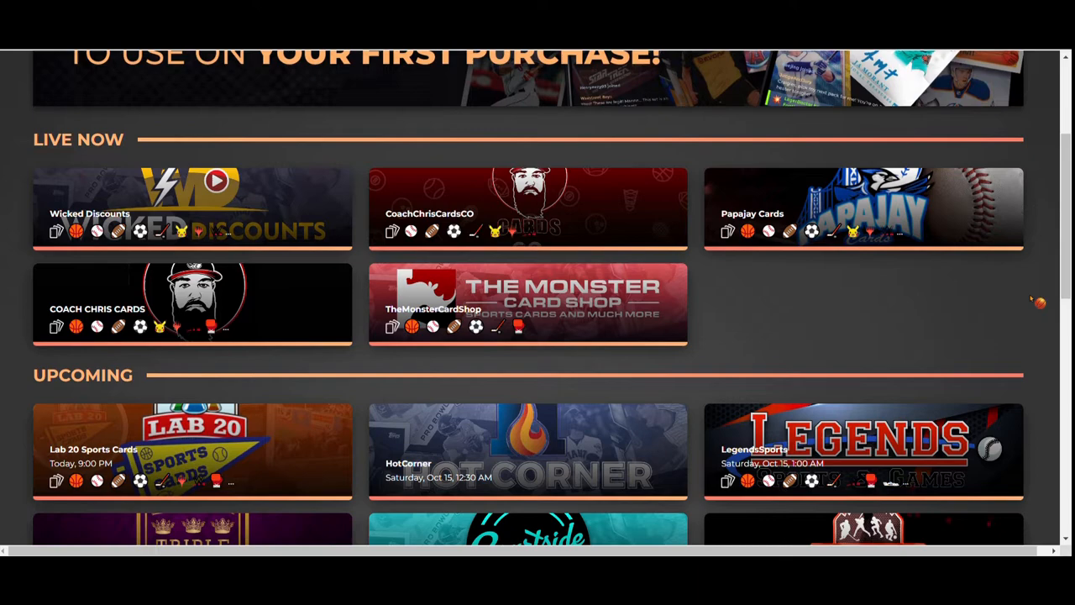
scroll("up", 3)
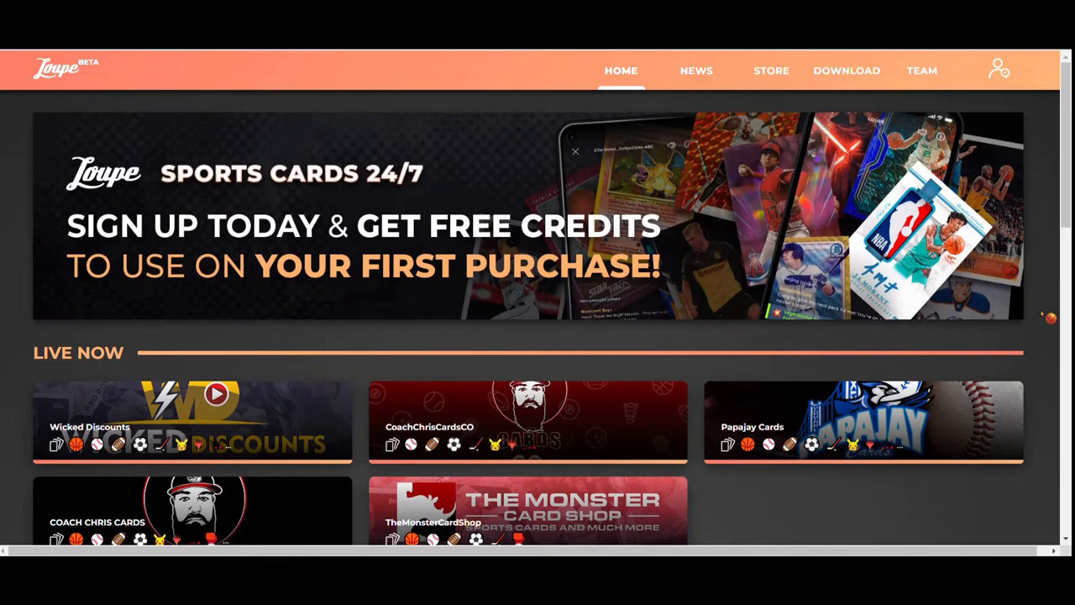
scroll("down", 3)
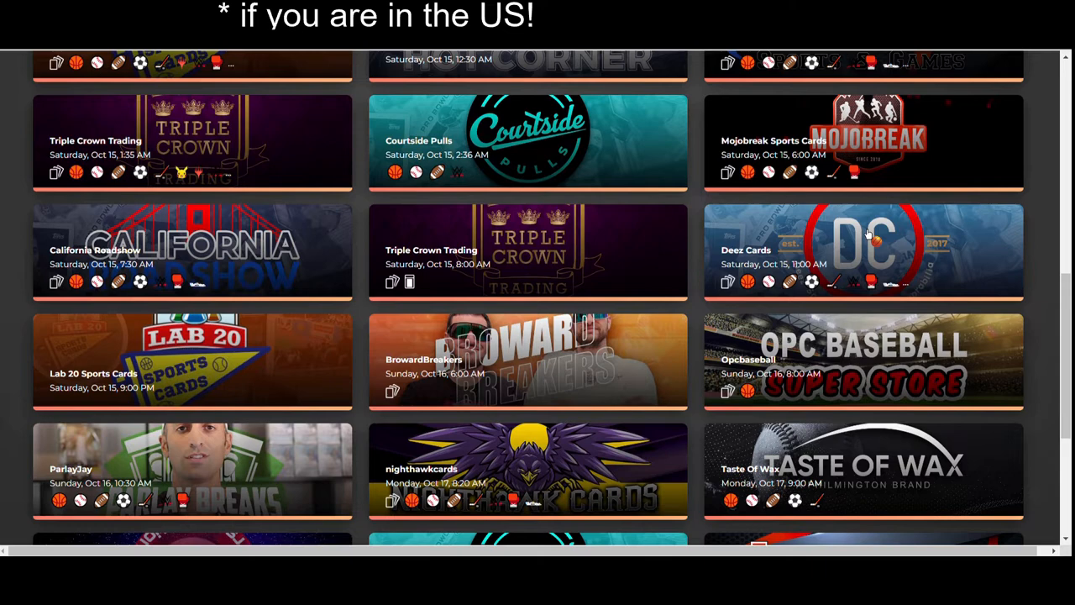
- Open the Deez Cards upcoming shop and scroll its sale items to the Basketball section
left_click(862, 251)
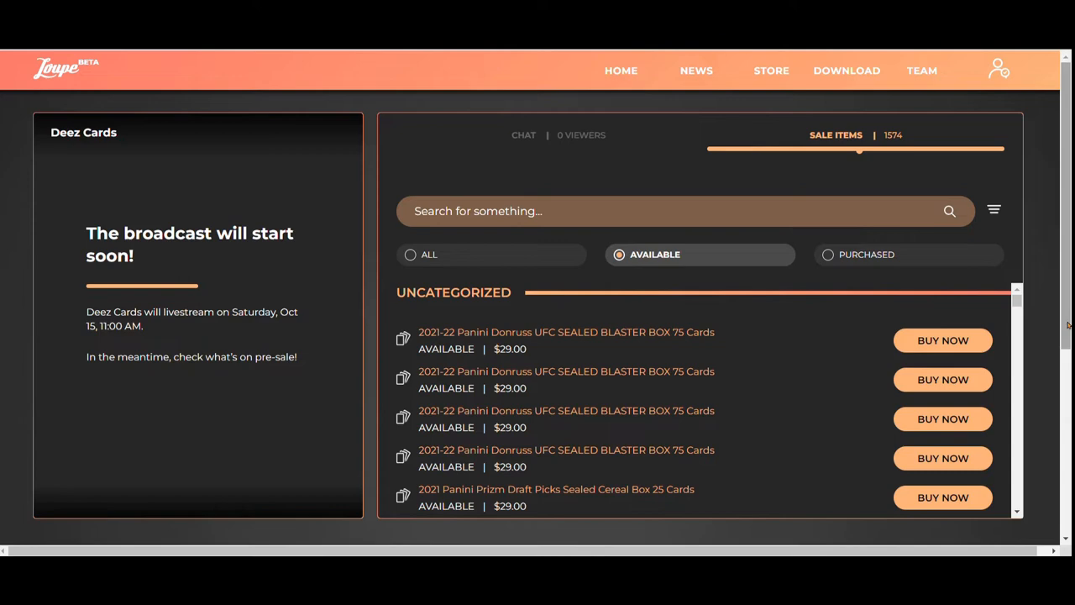
mouse_move(1057, 322)
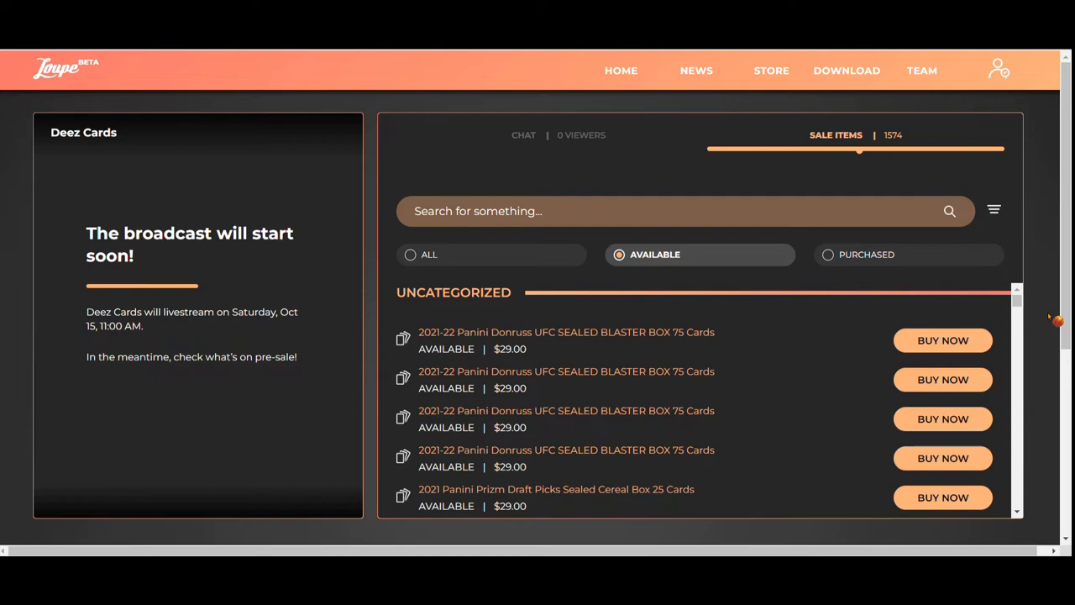
scroll("down", 3)
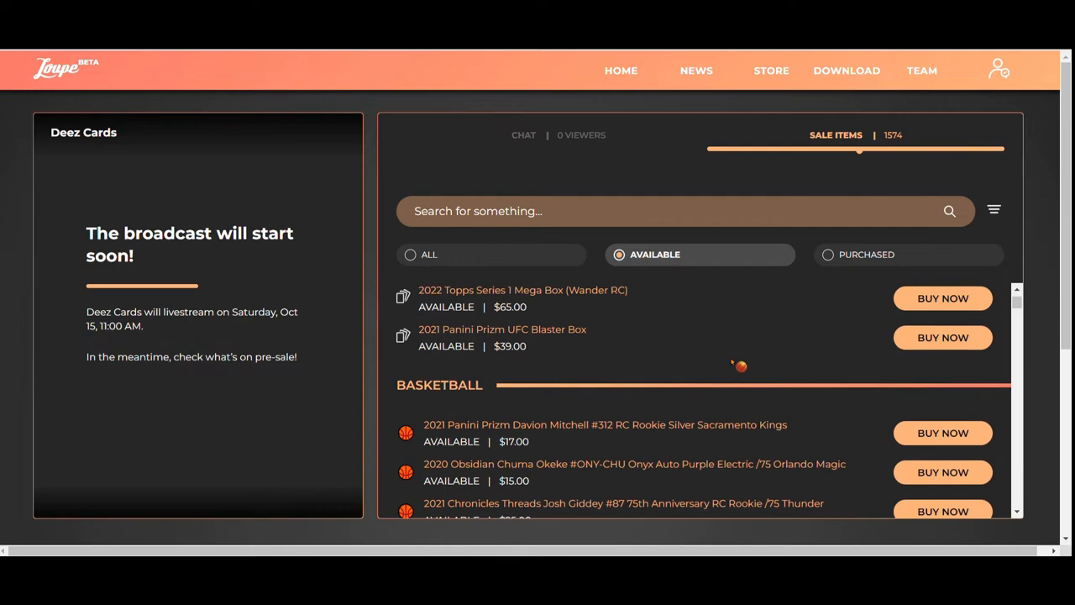
scroll("down", 3)
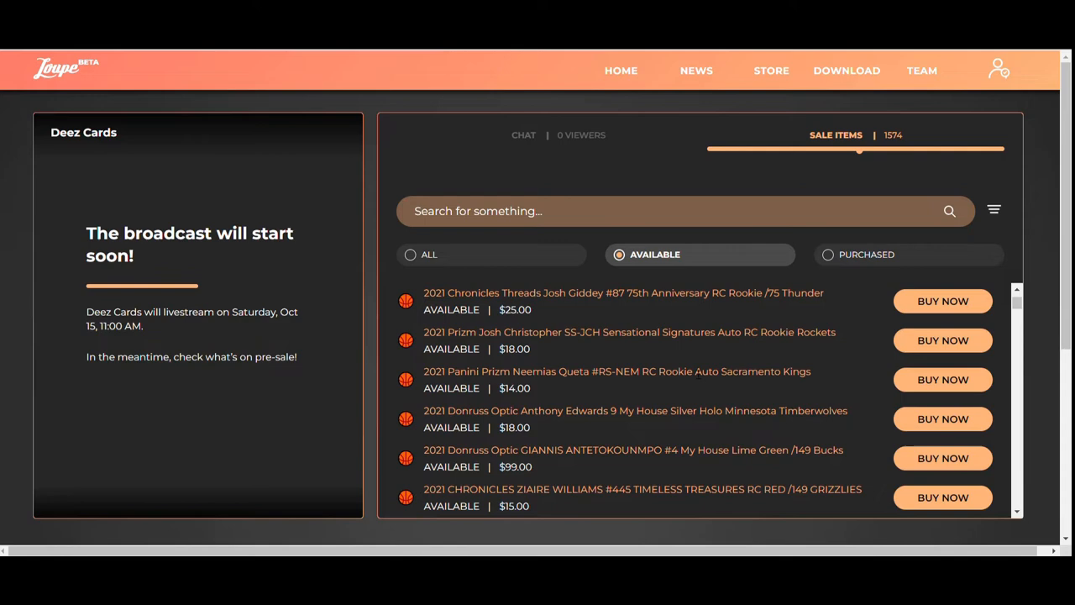
scroll("down", 3)
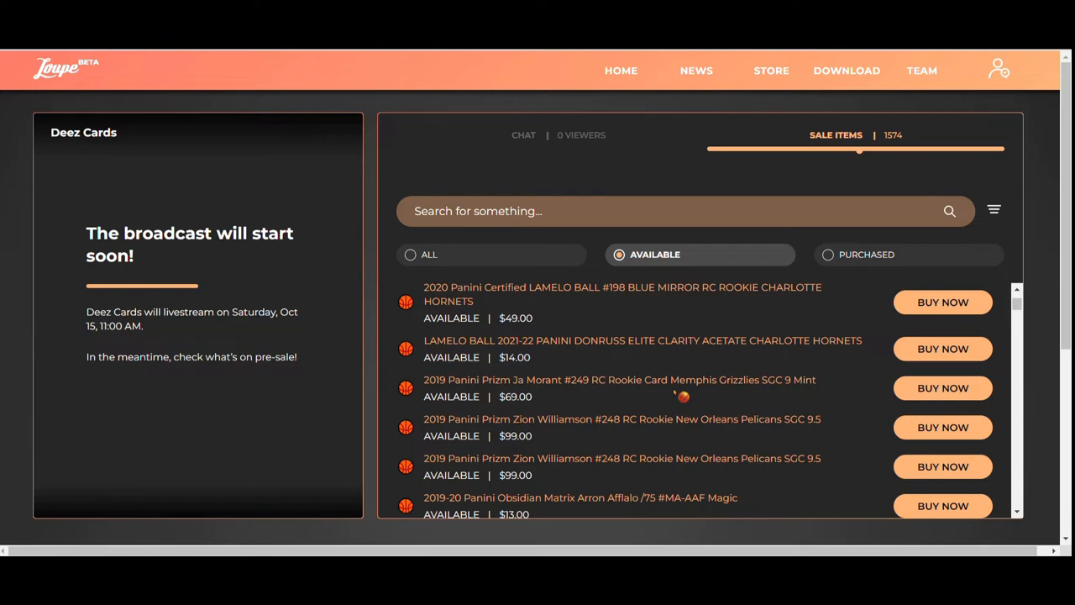
mouse_move(755, 402)
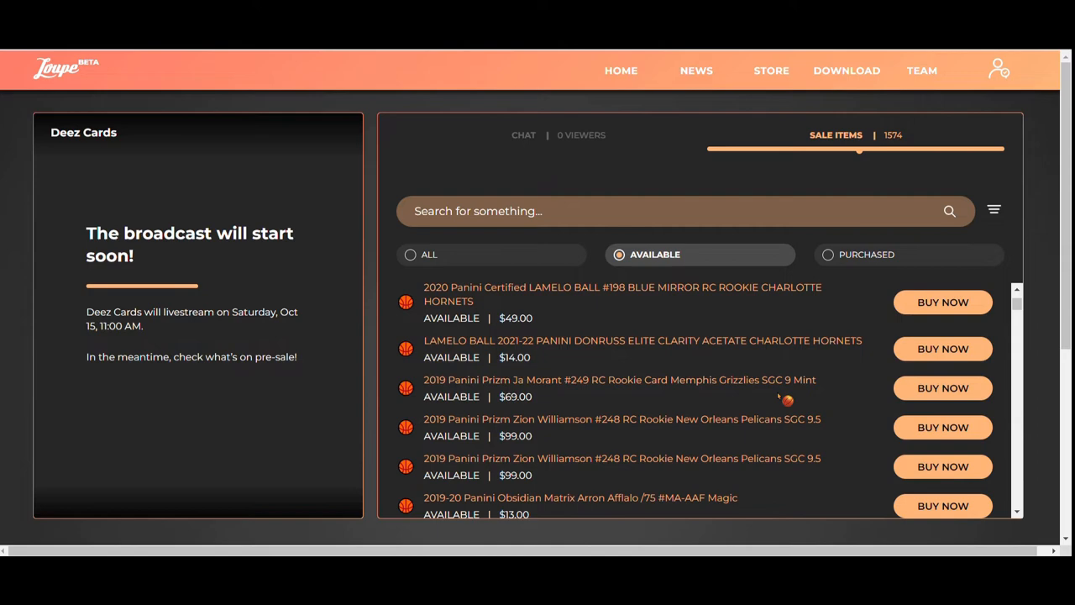
mouse_move(890, 360)
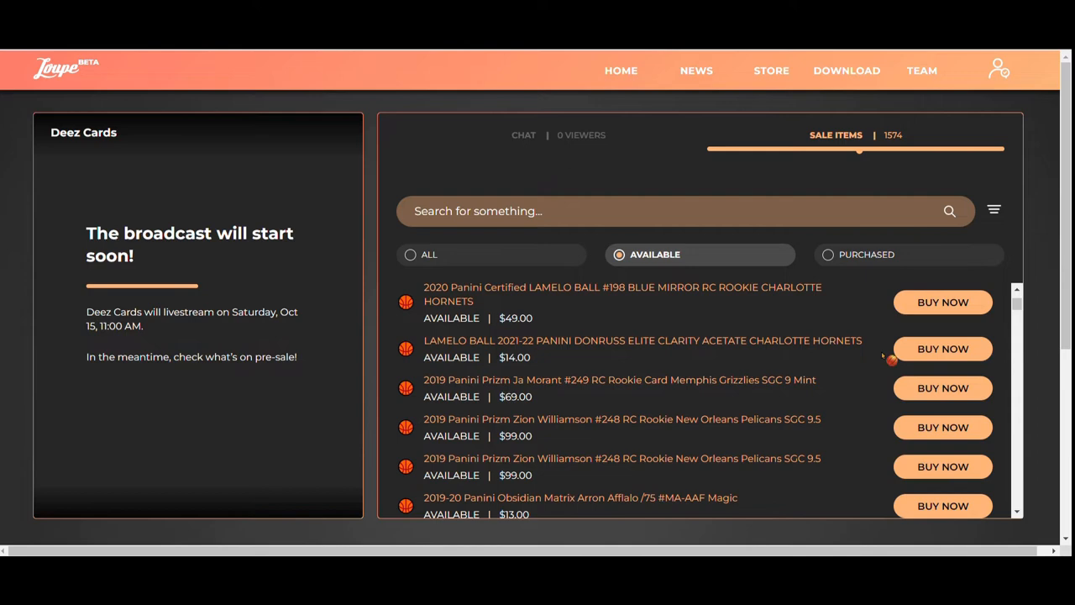
mouse_move(859, 367)
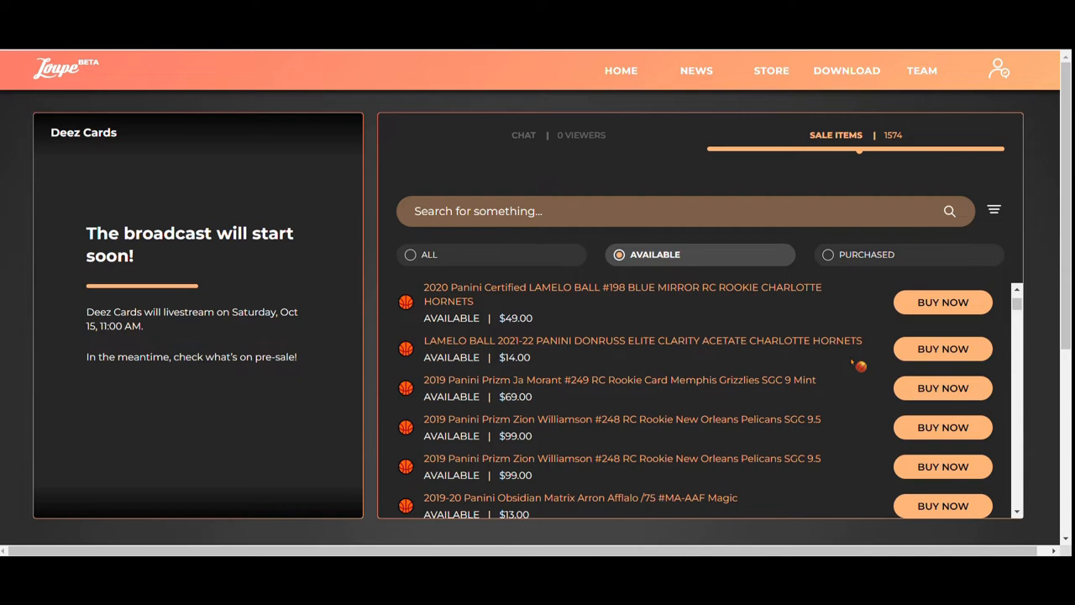
scroll("down", 3)
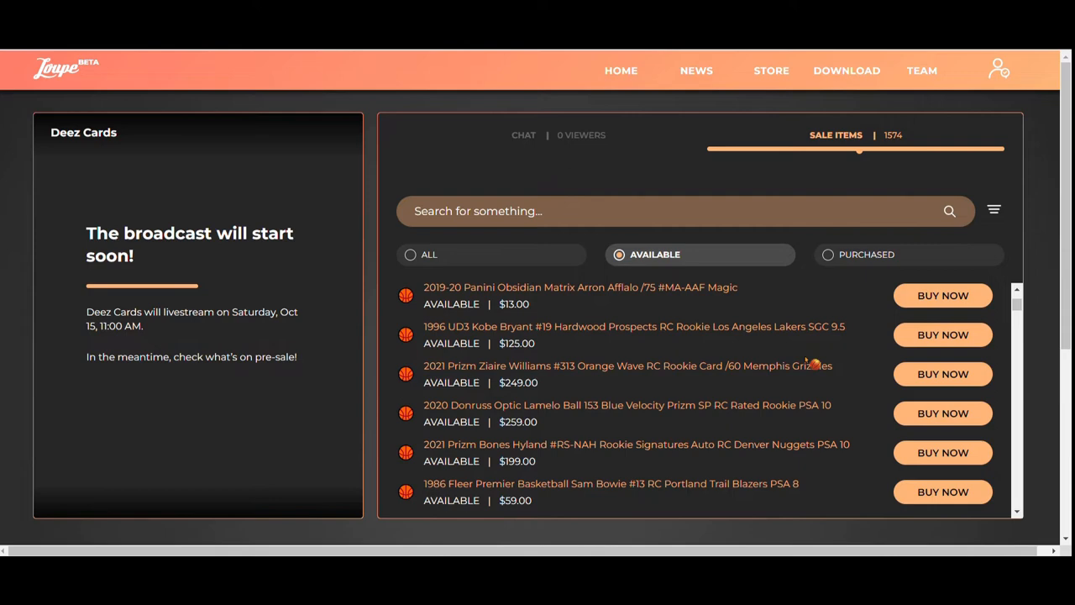
scroll("down", 3)
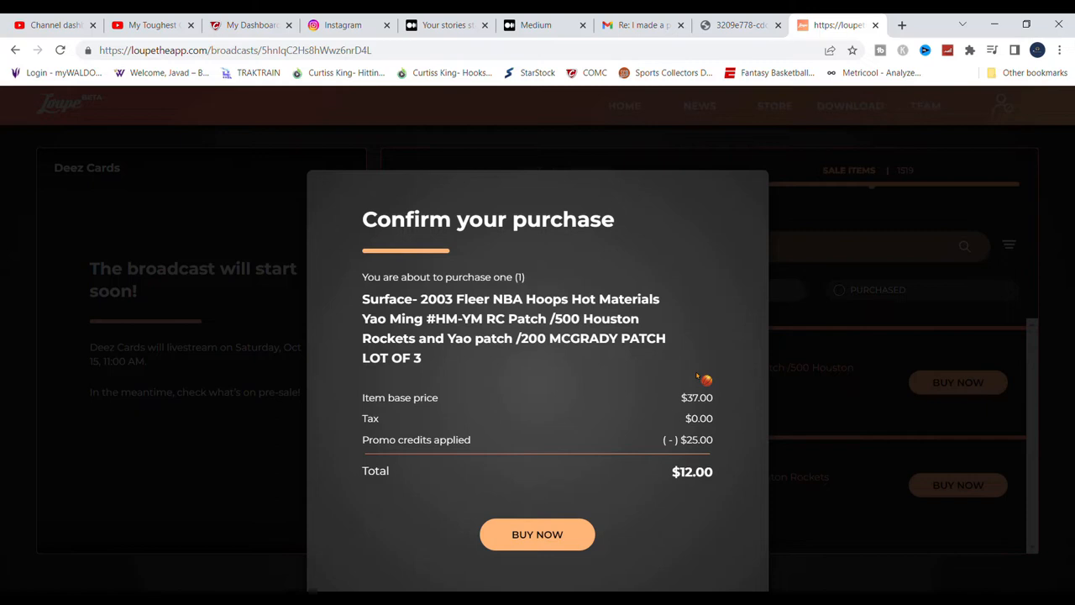
mouse_move(336, 304)
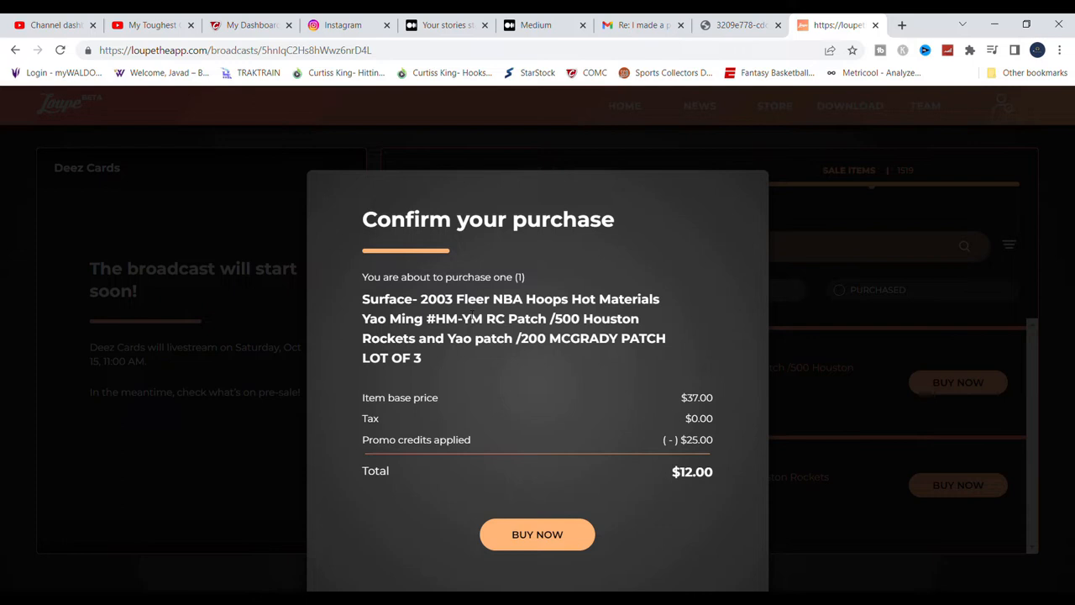
- Buy the Yao Ming patch lot for $12.00 and close the checkout window
left_click(536, 534)
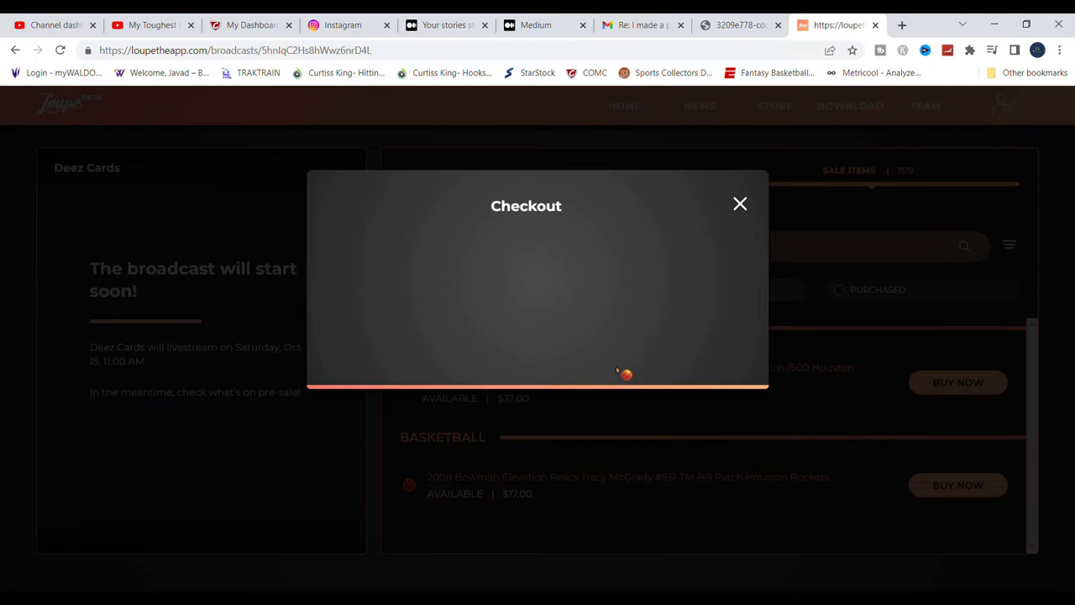
left_click(739, 203)
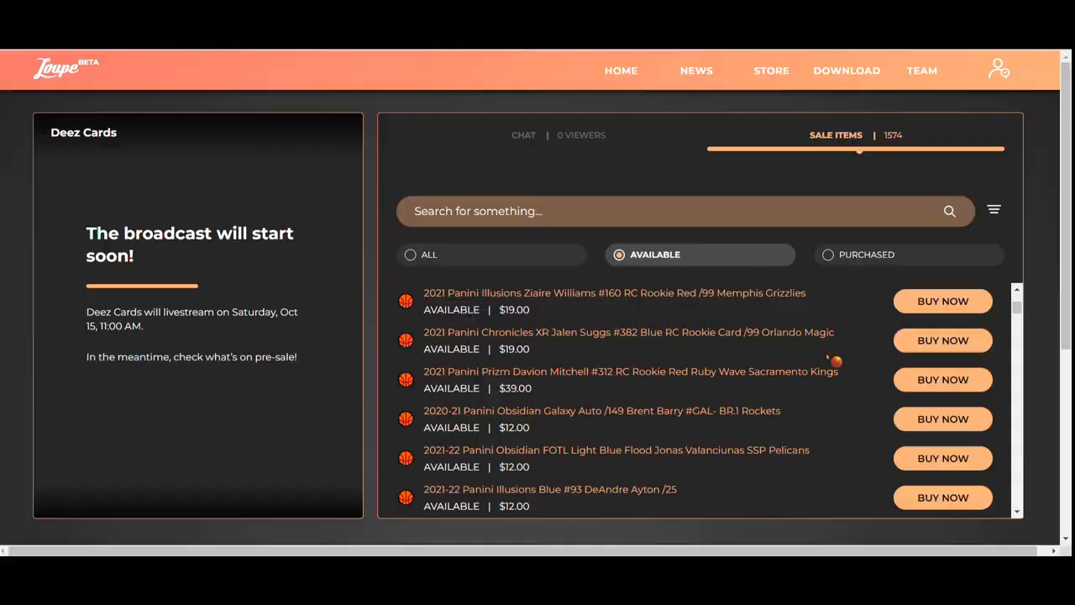
mouse_move(709, 368)
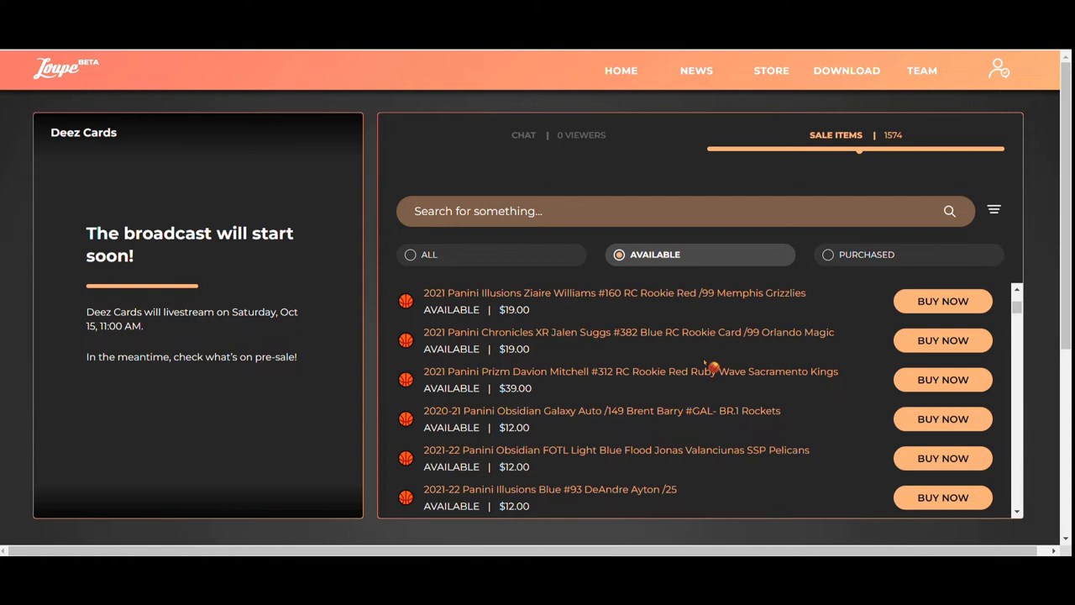
mouse_move(772, 380)
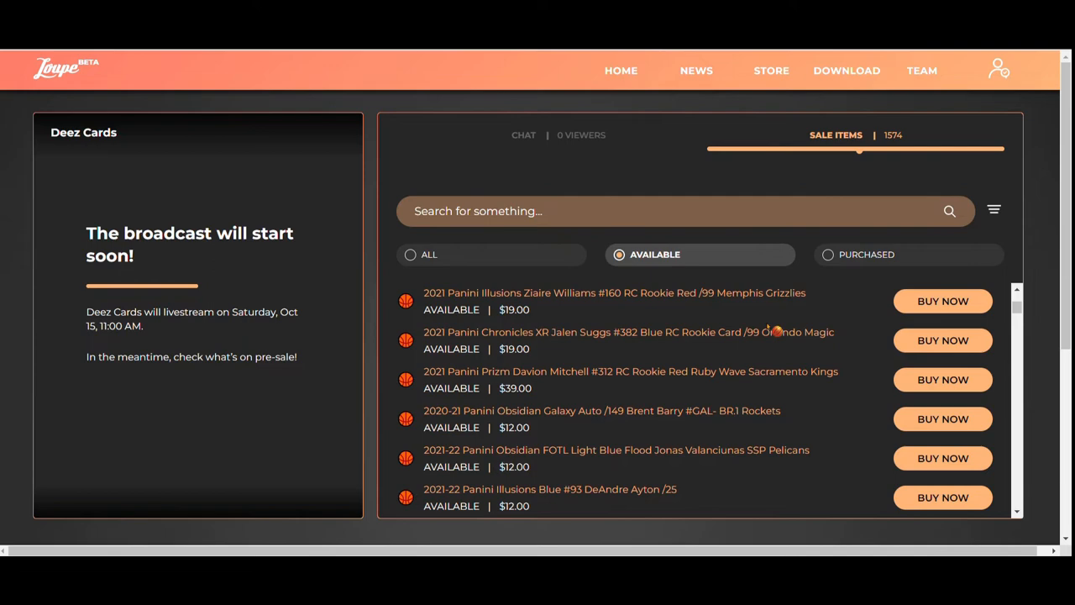
scroll("down", 3)
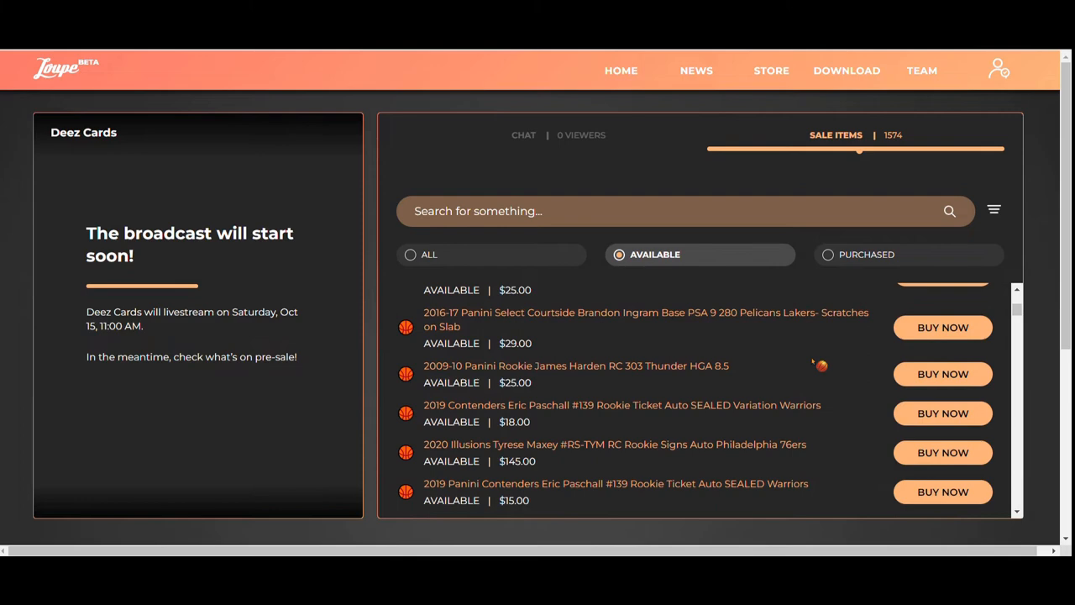
scroll("down", 3)
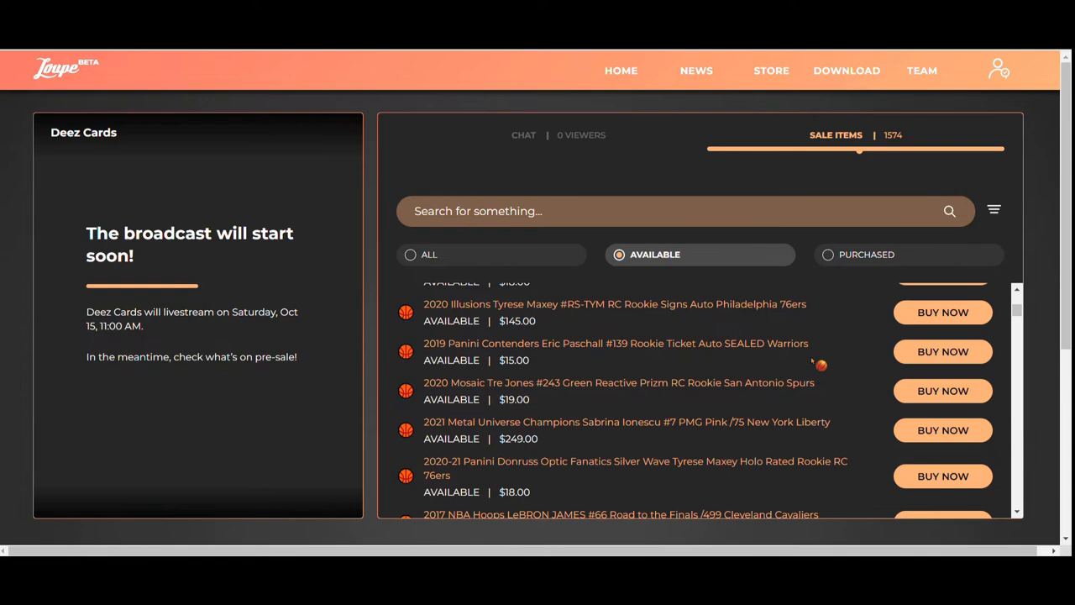
scroll("down", 3)
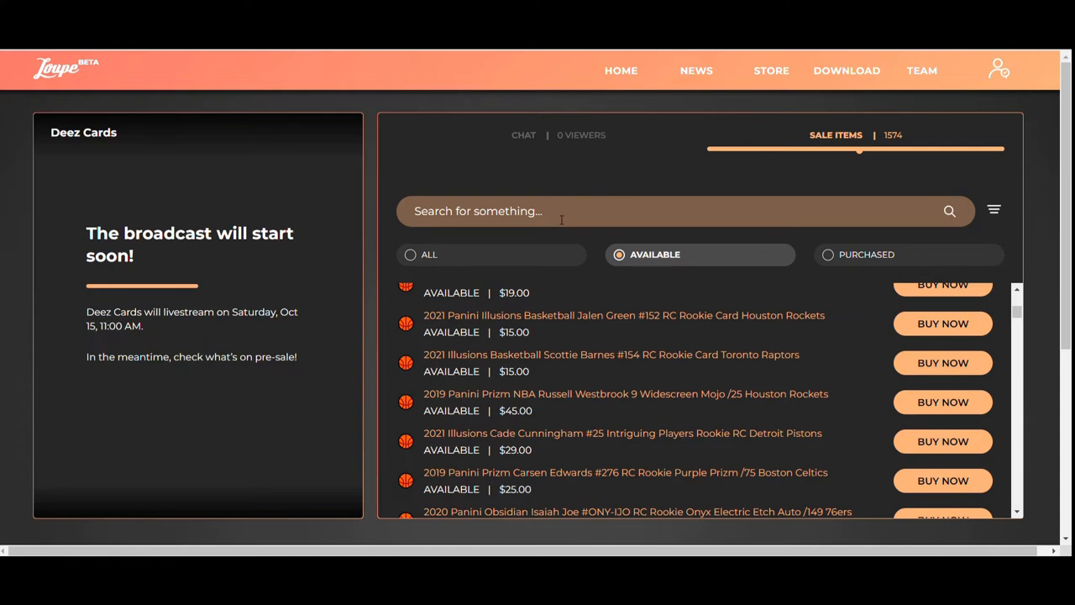
scroll("down", 3)
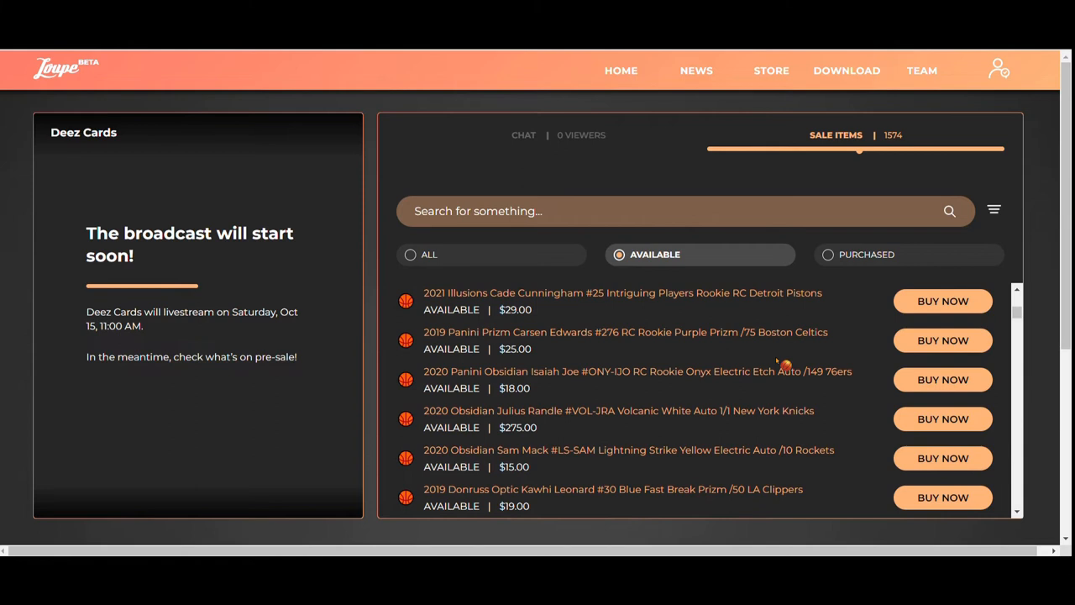
scroll("down", 3)
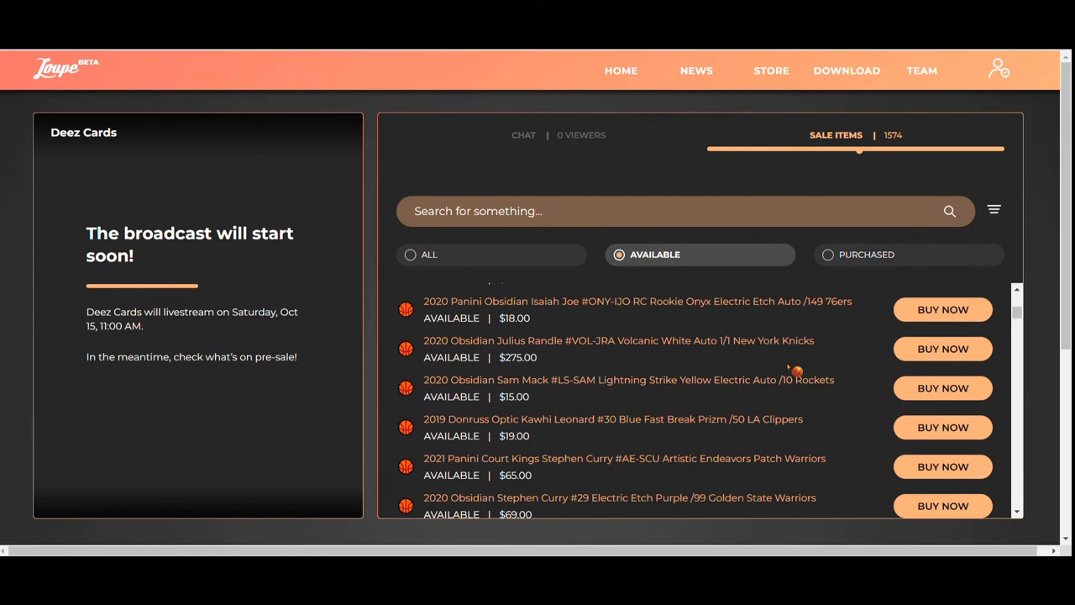
scroll("down", 3)
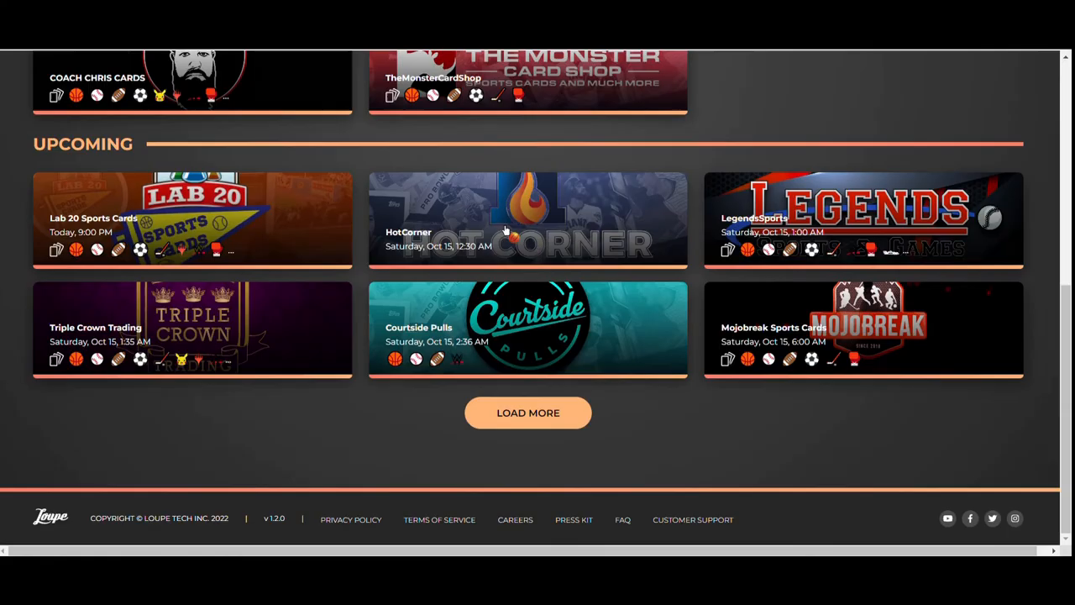
mouse_move(558, 396)
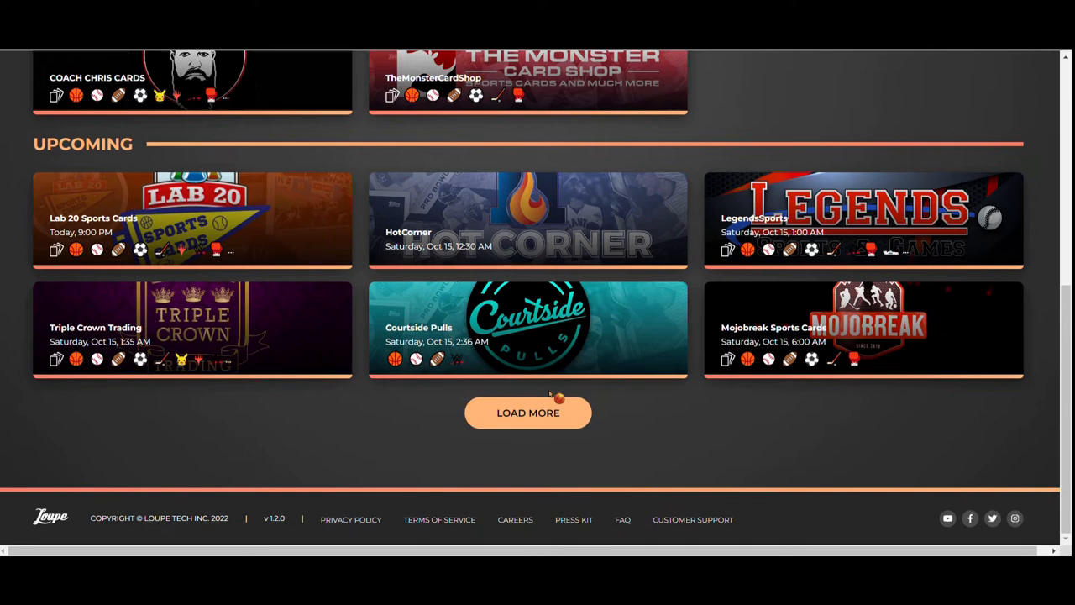
- Load more upcoming shops on the home page, adding shows through Saturday, Oct 22
left_click(528, 412)
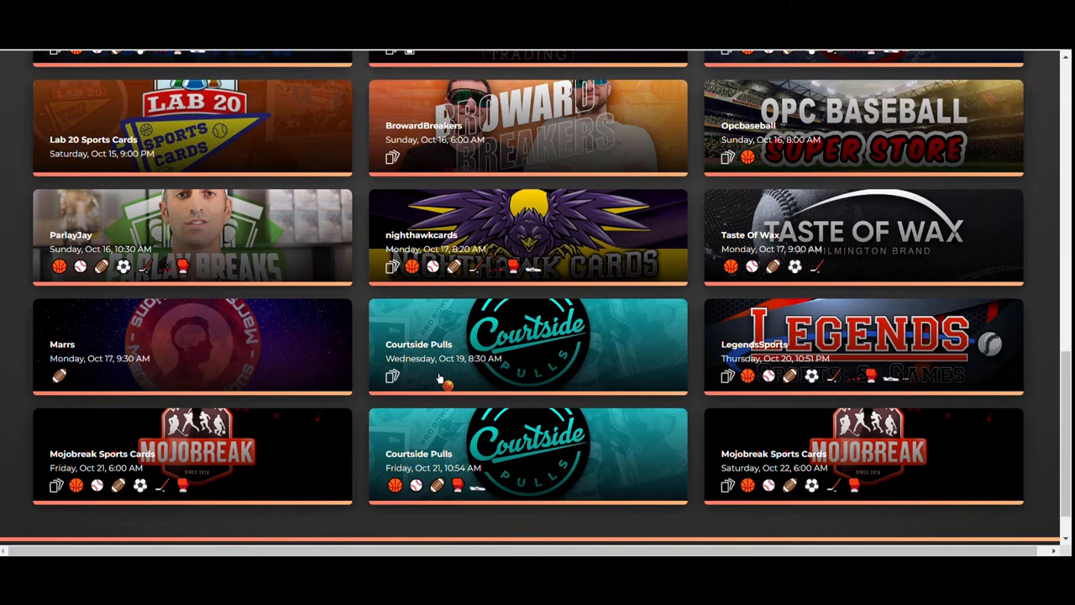
scroll("up", 3)
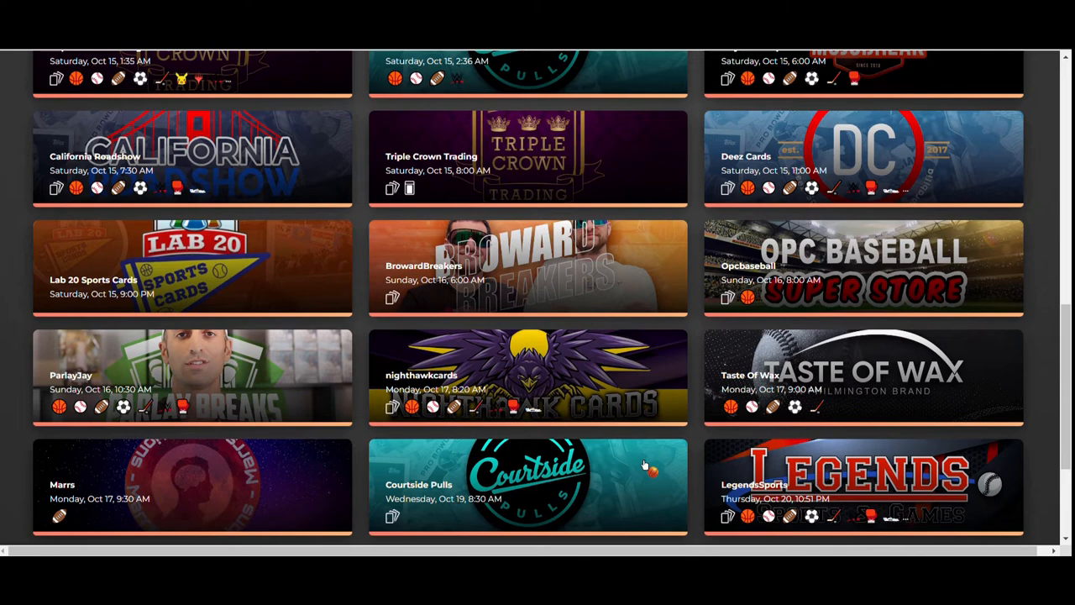
scroll("down", 3)
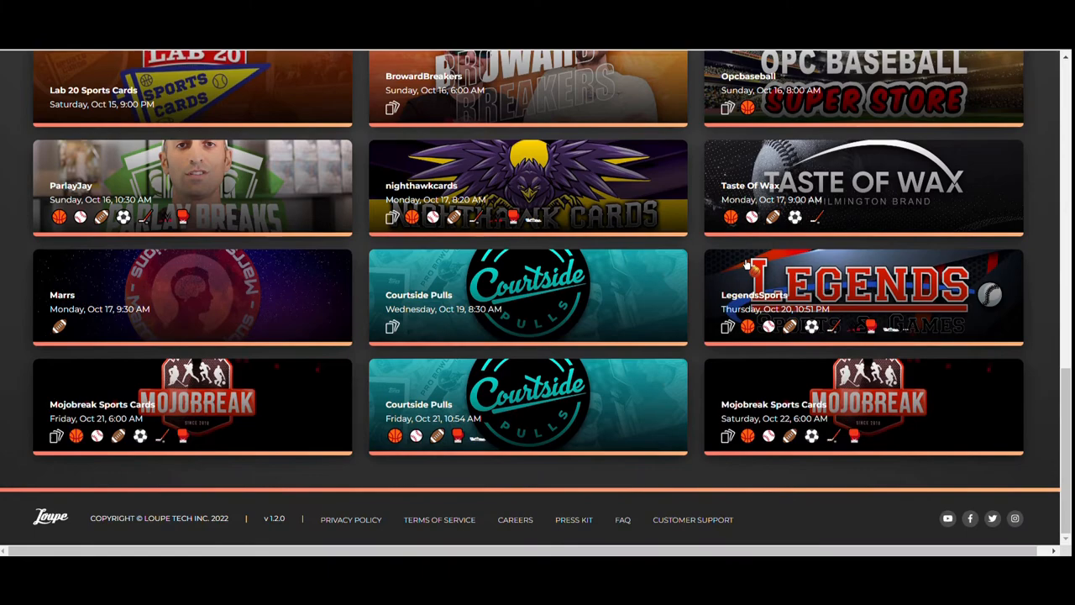
mouse_move(811, 420)
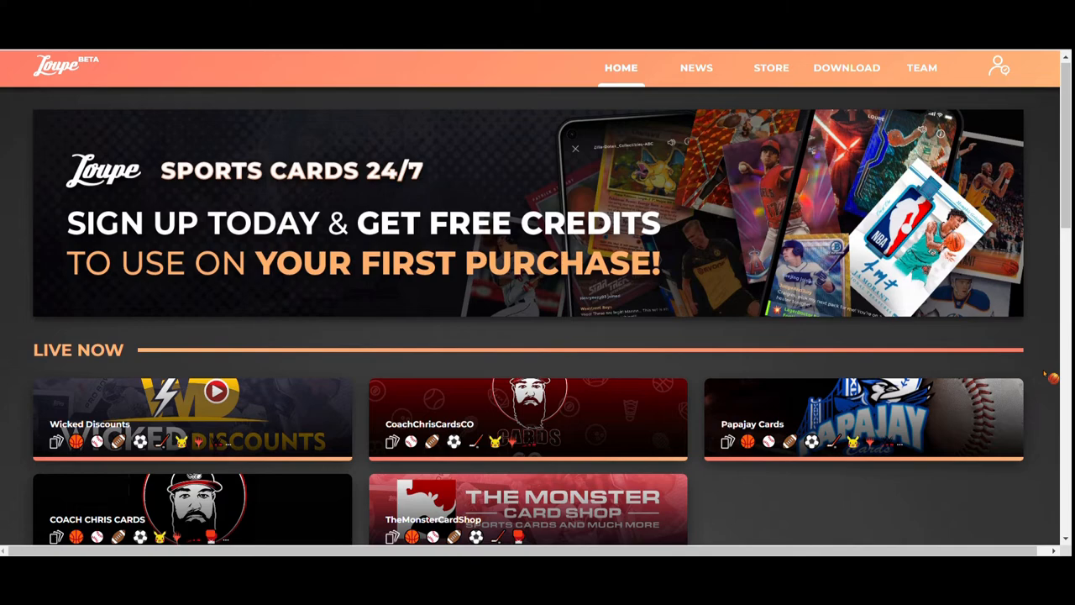
scroll("down", 3)
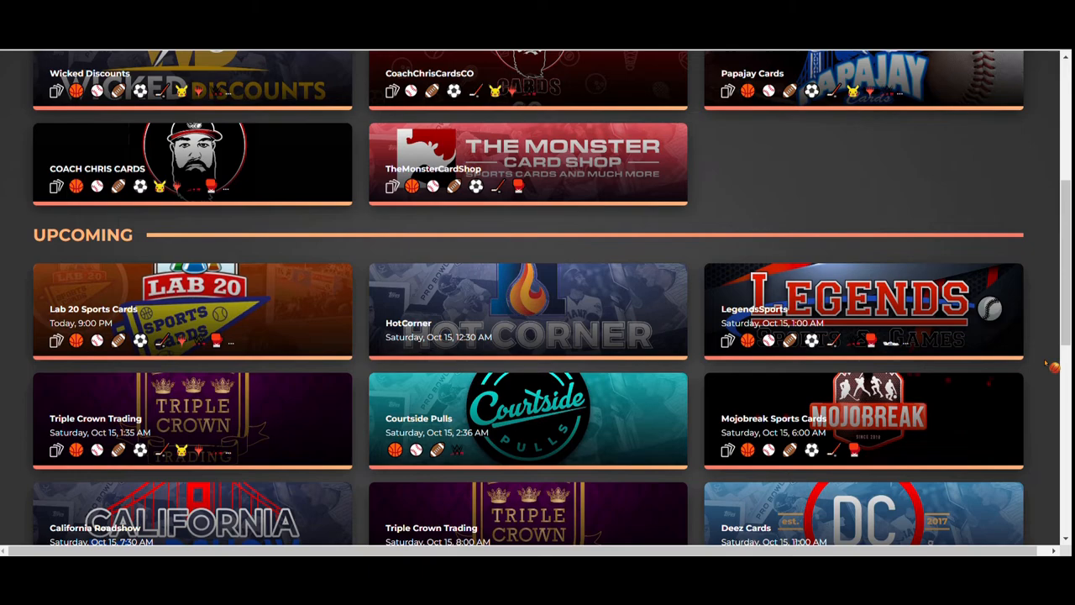
scroll("up", 3)
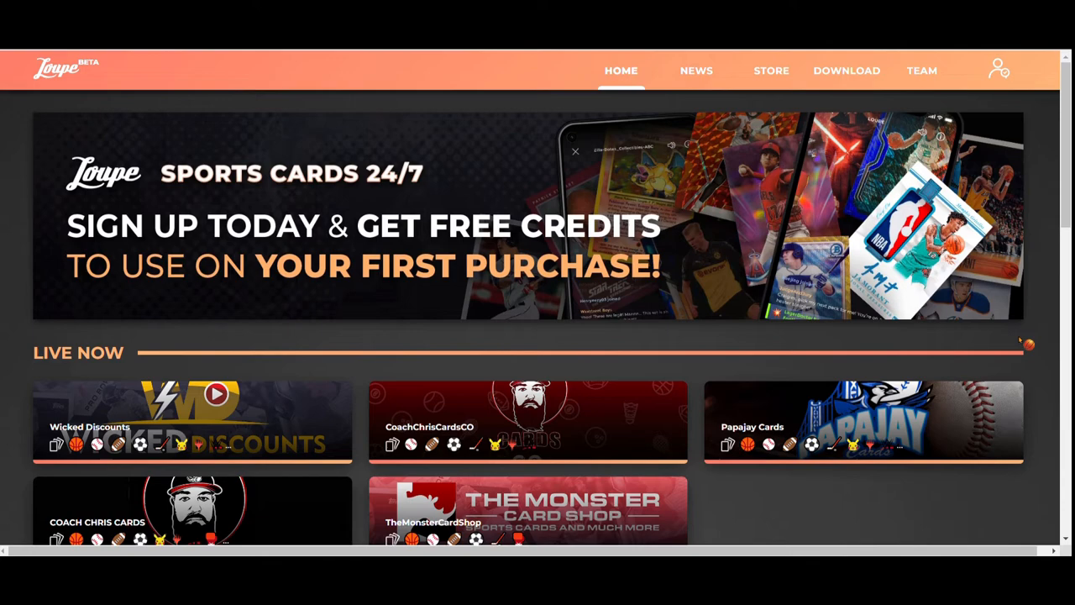
scroll("down", 3)
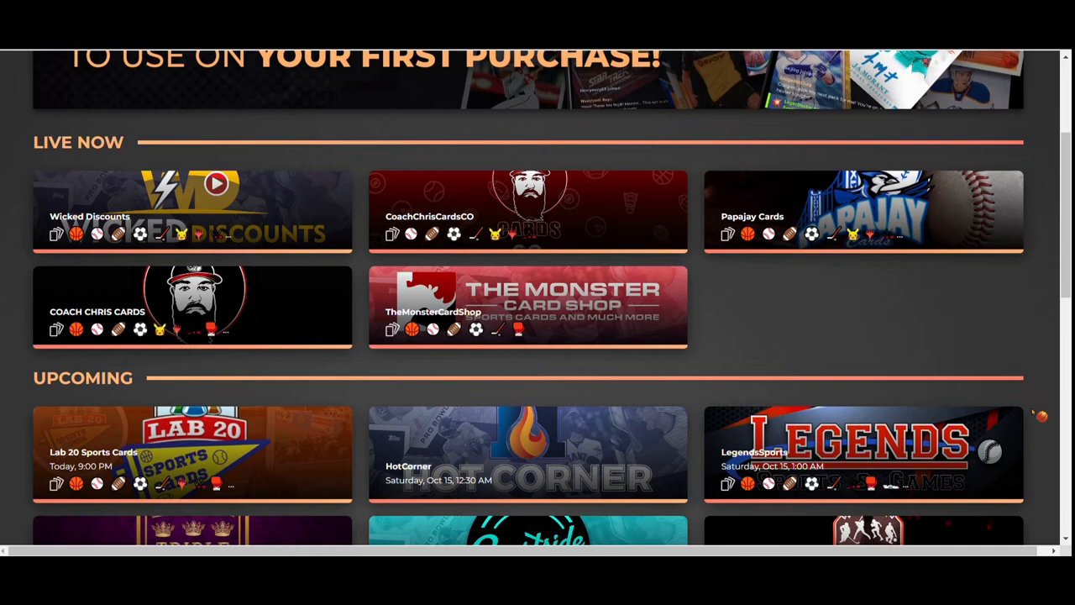
mouse_move(1019, 504)
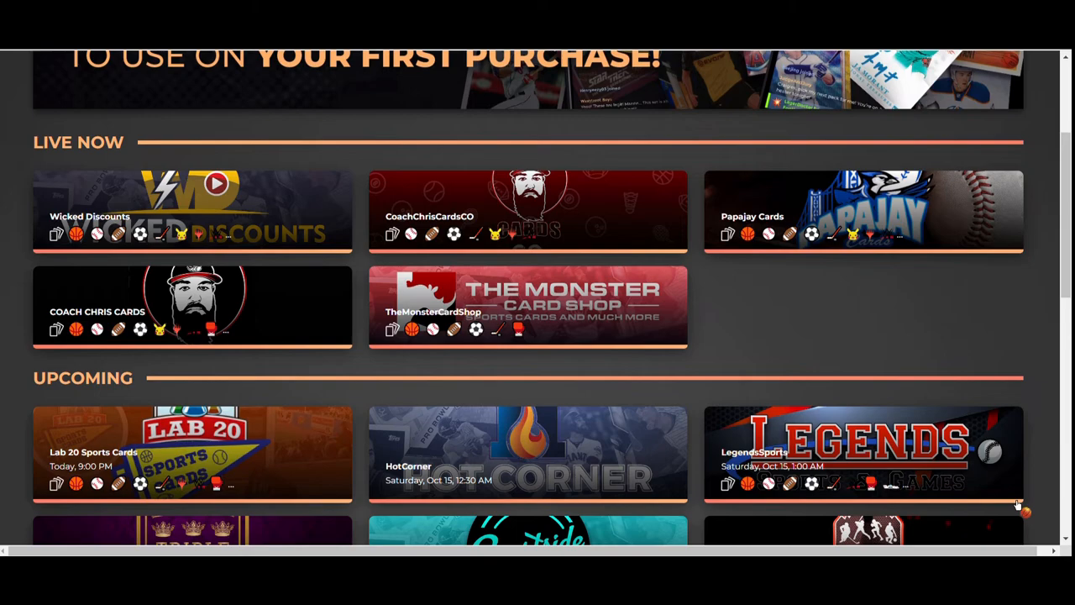
scroll("up", 3)
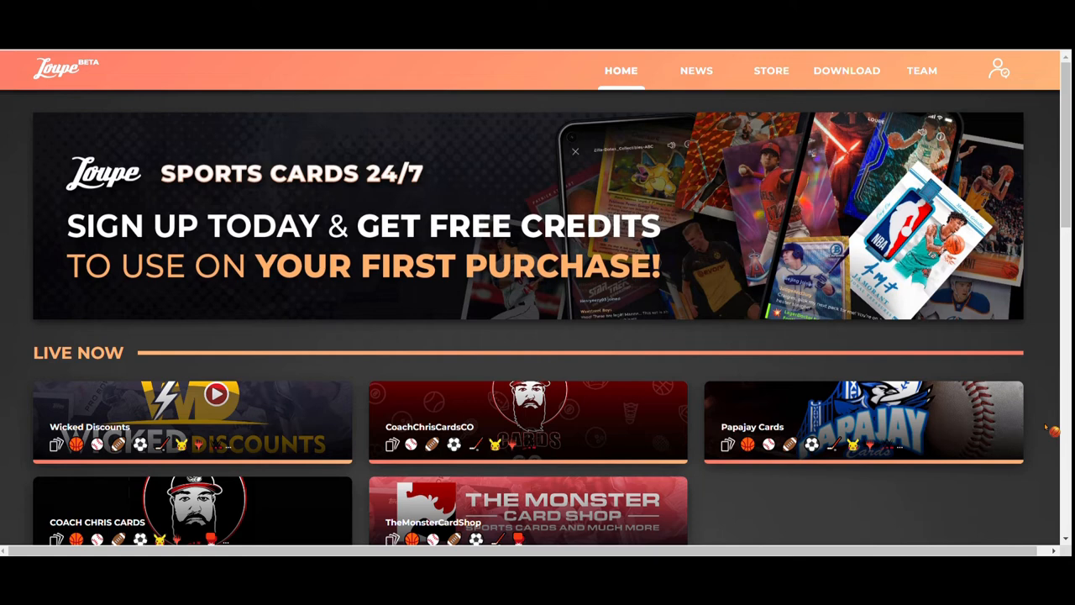
mouse_move(1065, 363)
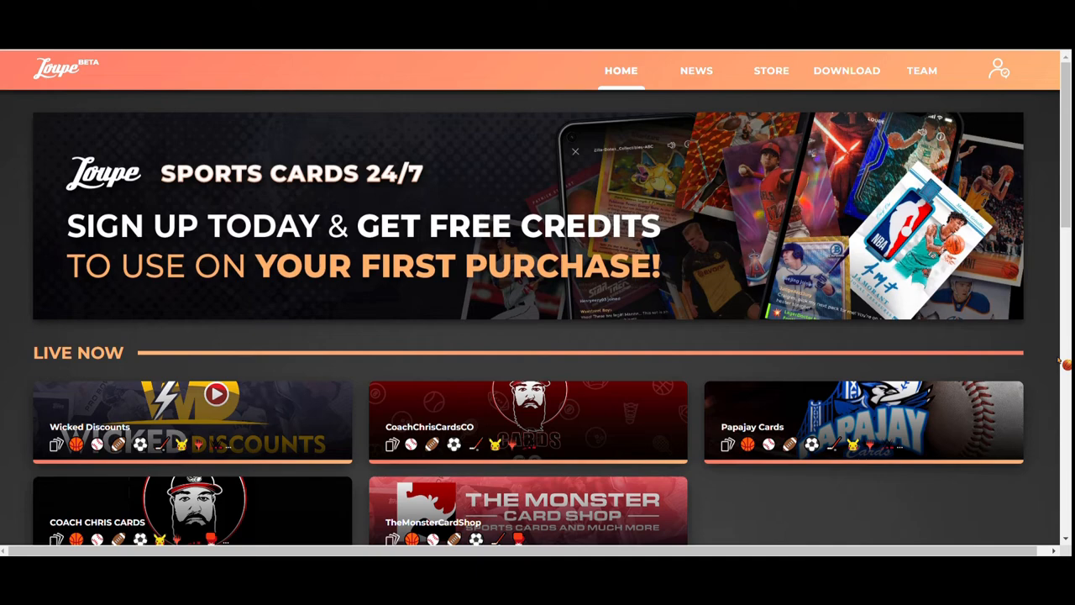
scroll("down", 3)
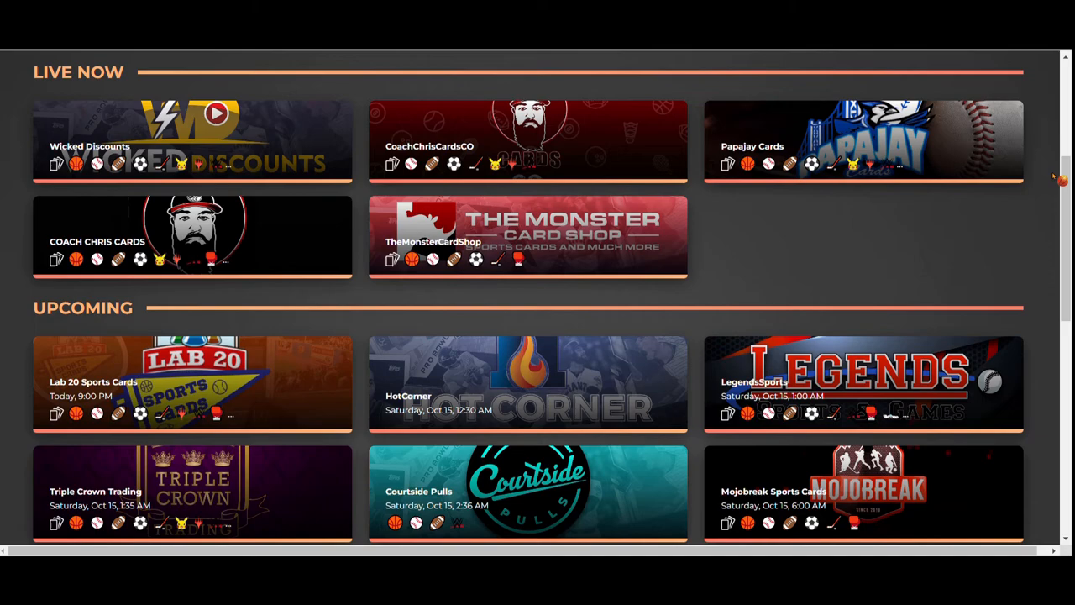
scroll("down", 3)
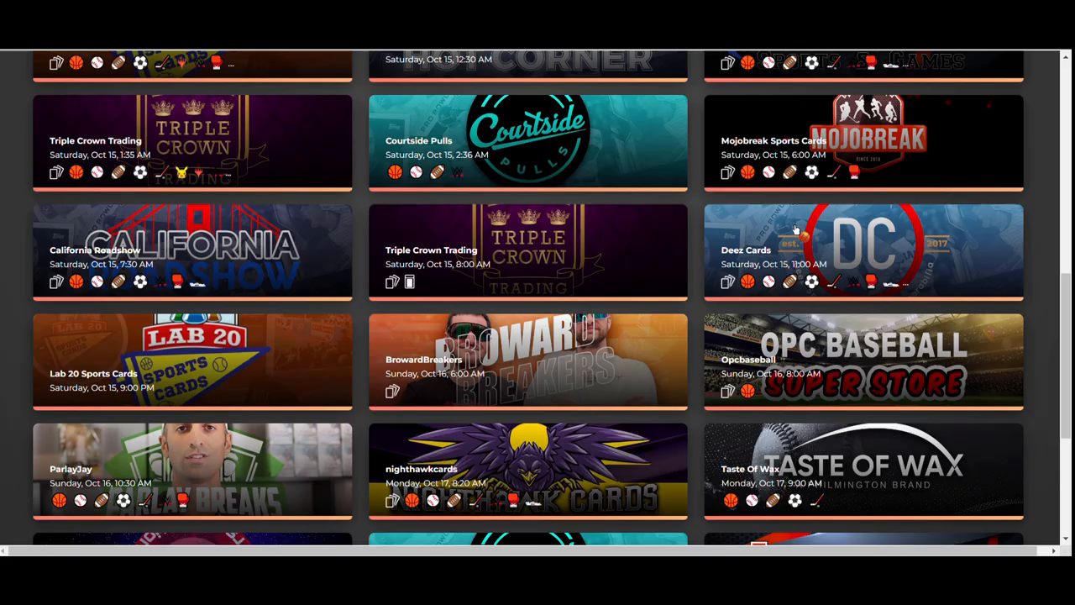
mouse_move(1066, 256)
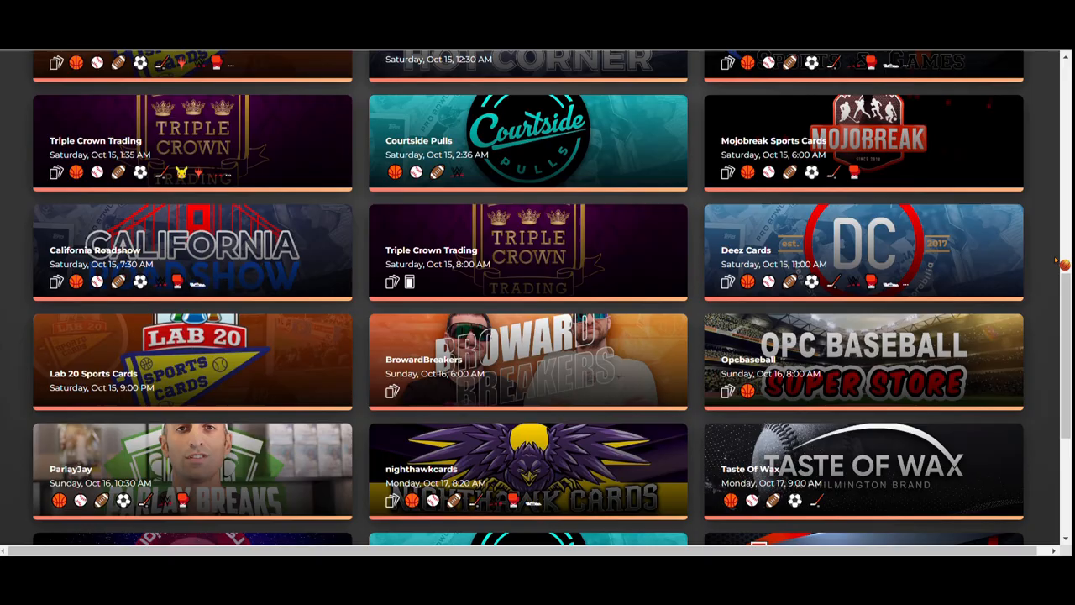
scroll("down", 3)
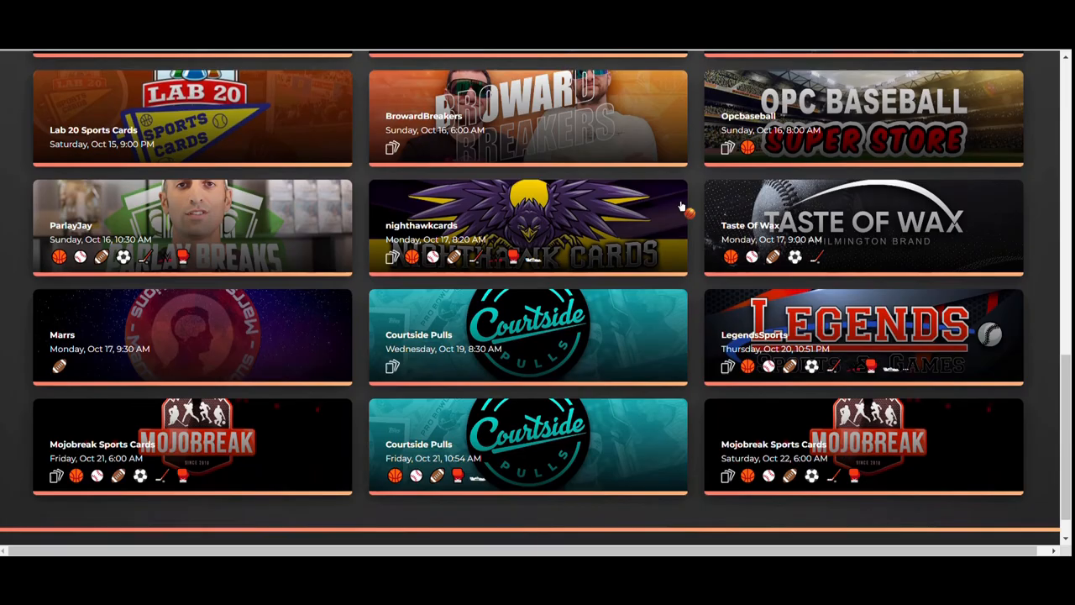
scroll("up", 3)
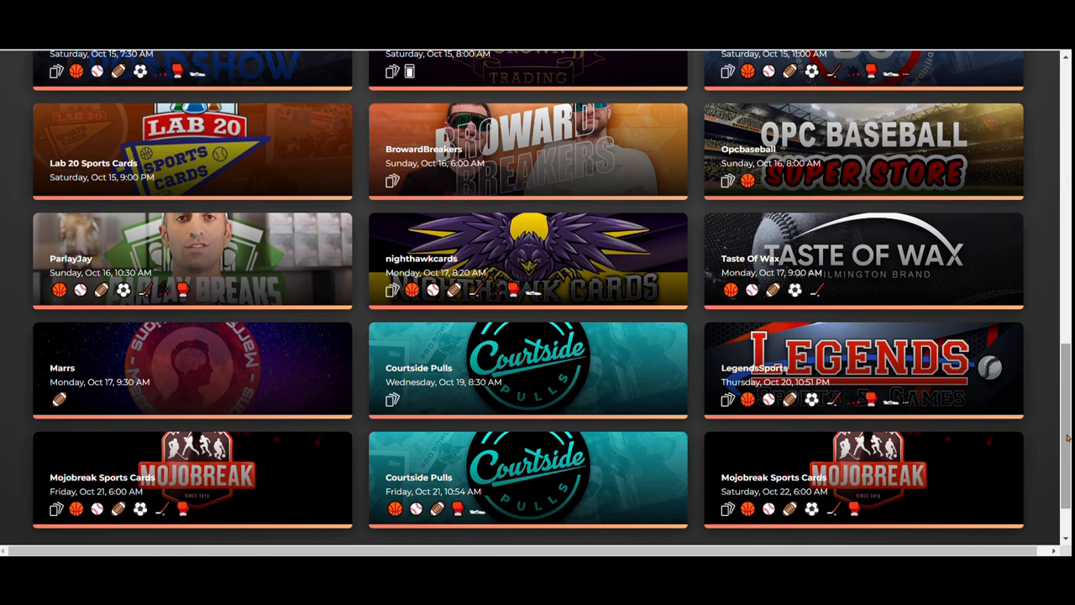
scroll("up", 3)
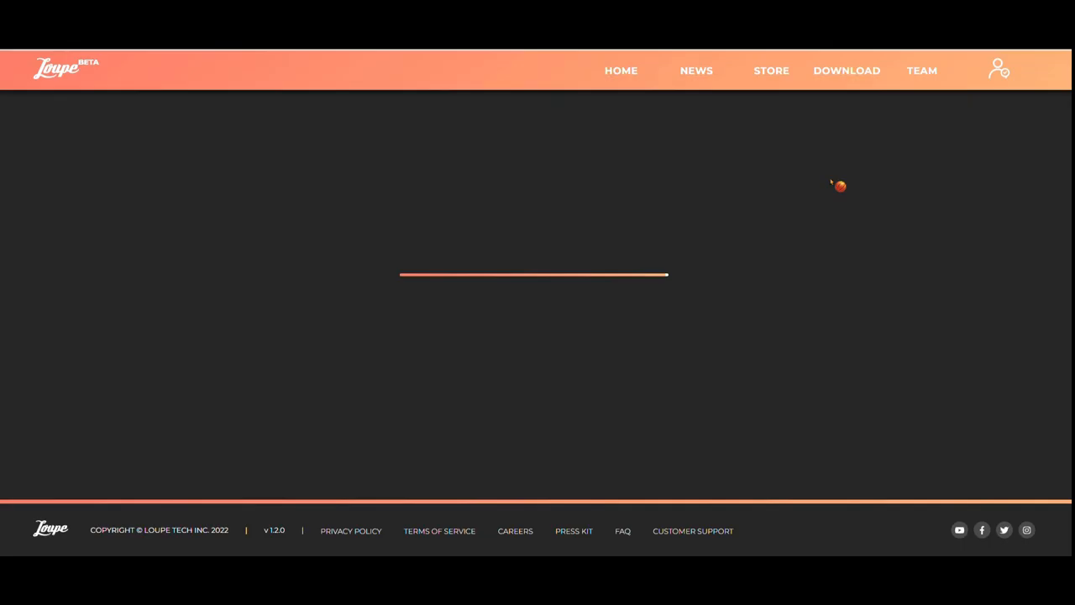
mouse_move(964, 192)
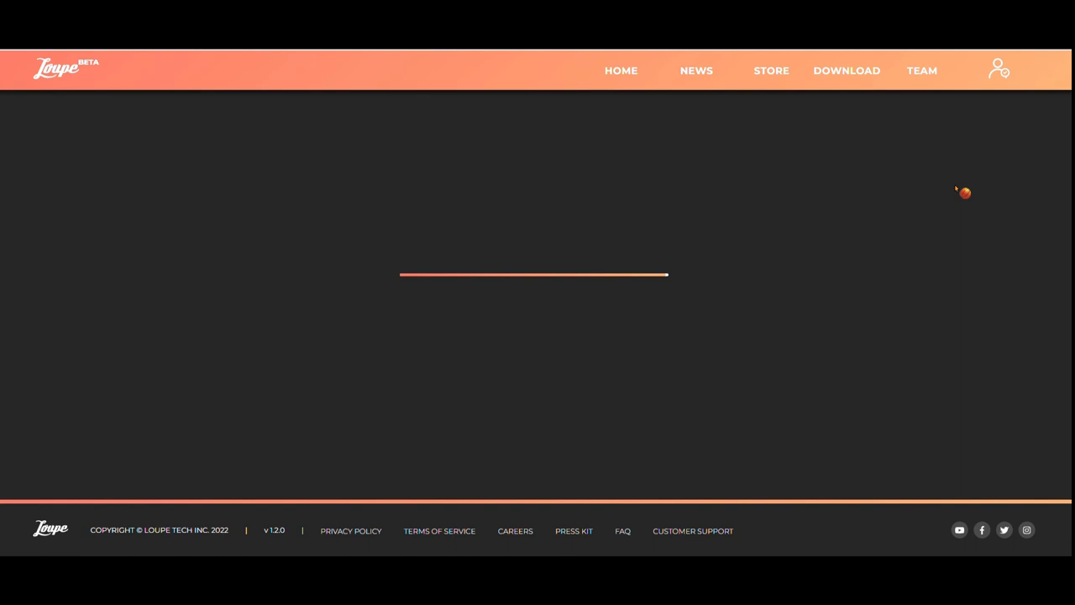